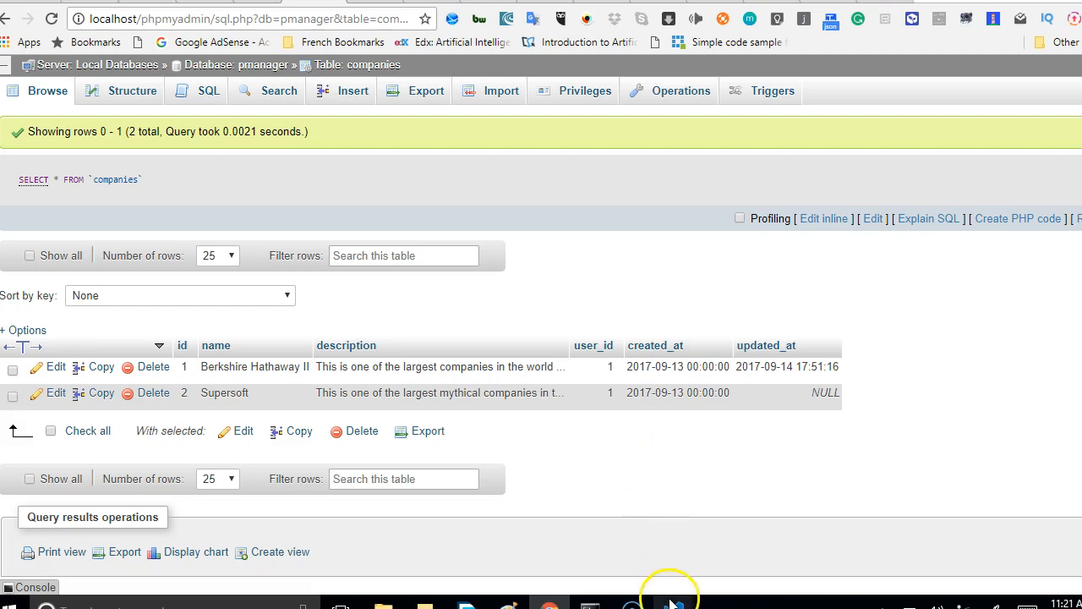
pyautogui.moveTo(672, 600)
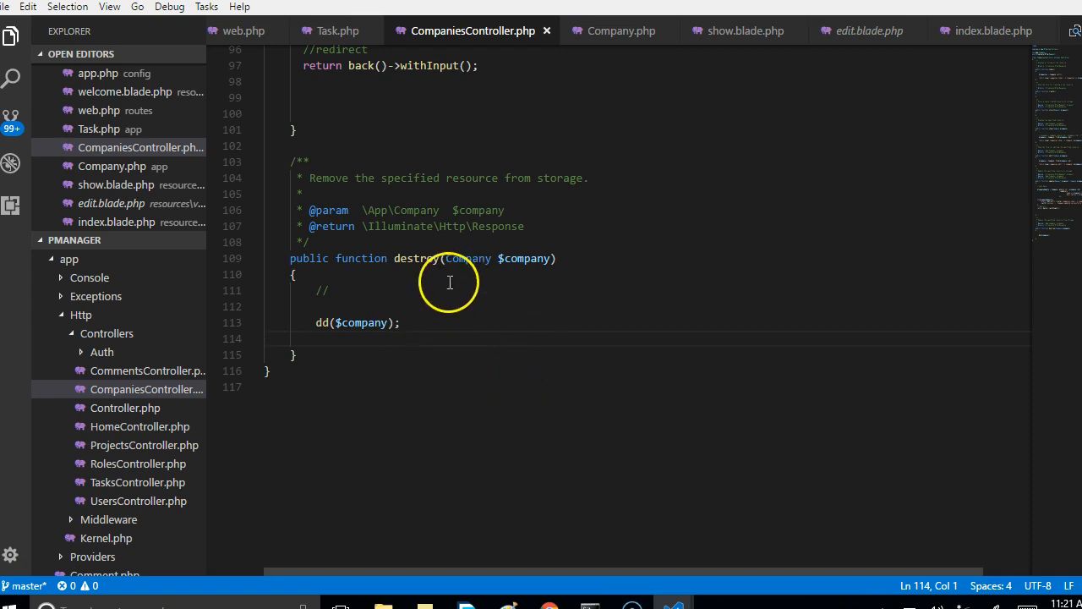
pyautogui.moveTo(496, 271)
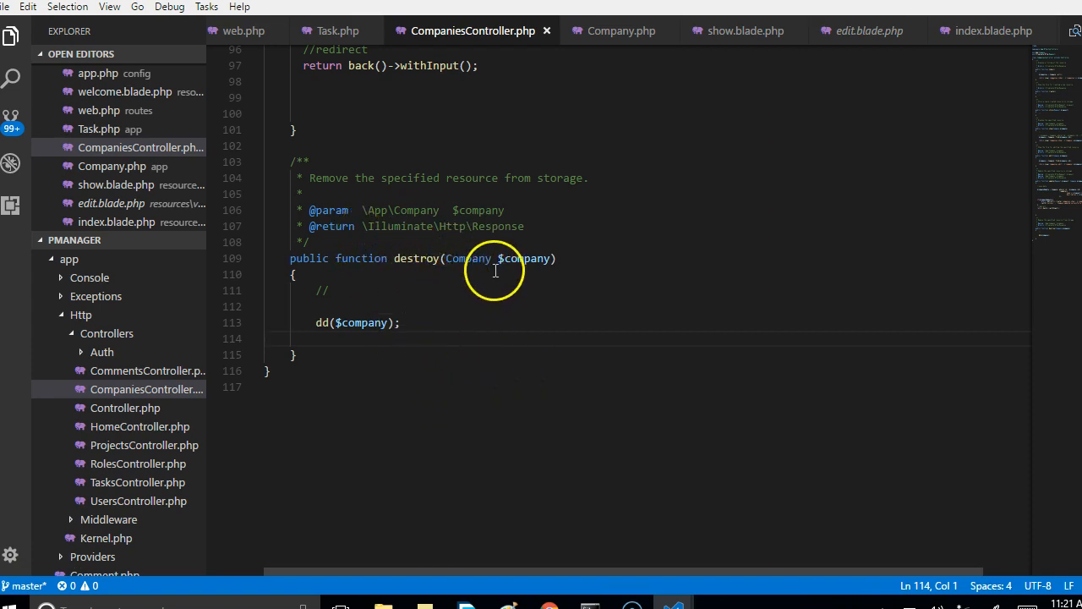
# Place the cursor inside the CompaniesController destroy method to start editing it
pyautogui.click(461, 314)
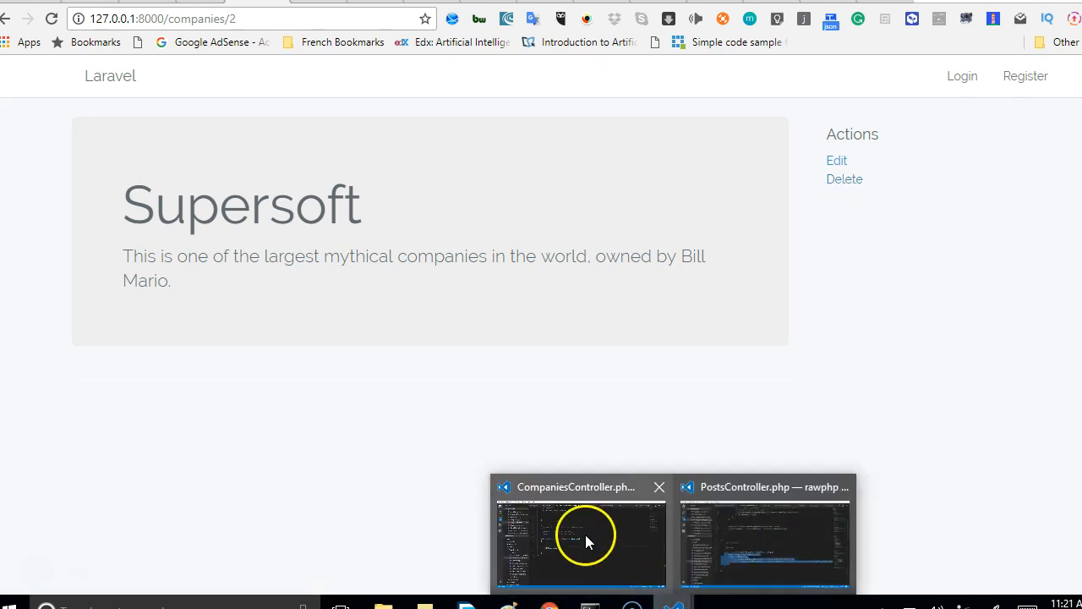
# Return to CompaniesController in VS Code and select the findCompany variable in destroy
pyautogui.click(581, 541)
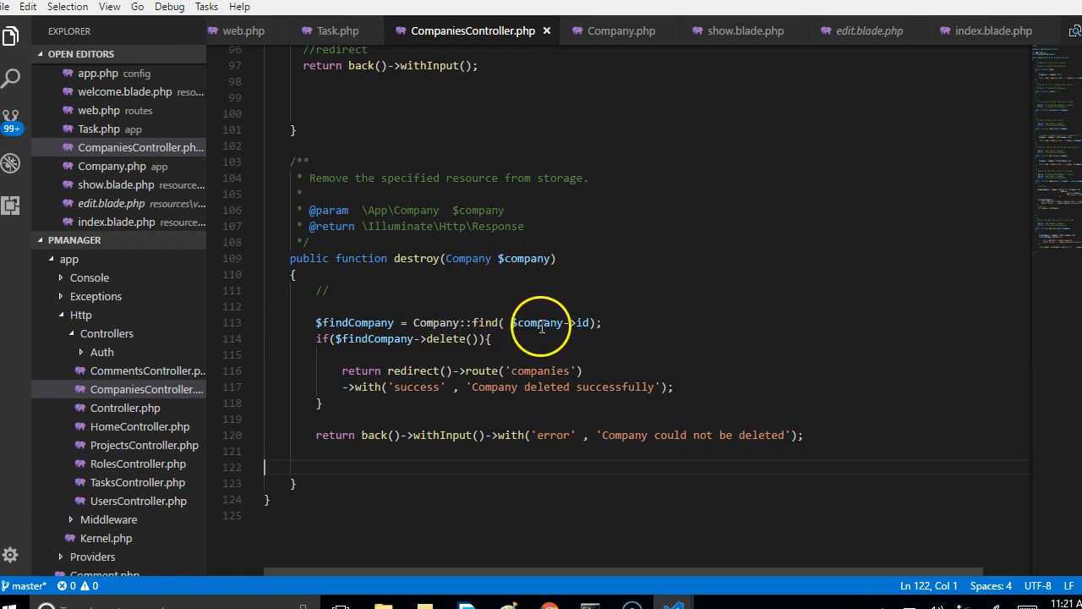
pyautogui.moveTo(514, 263)
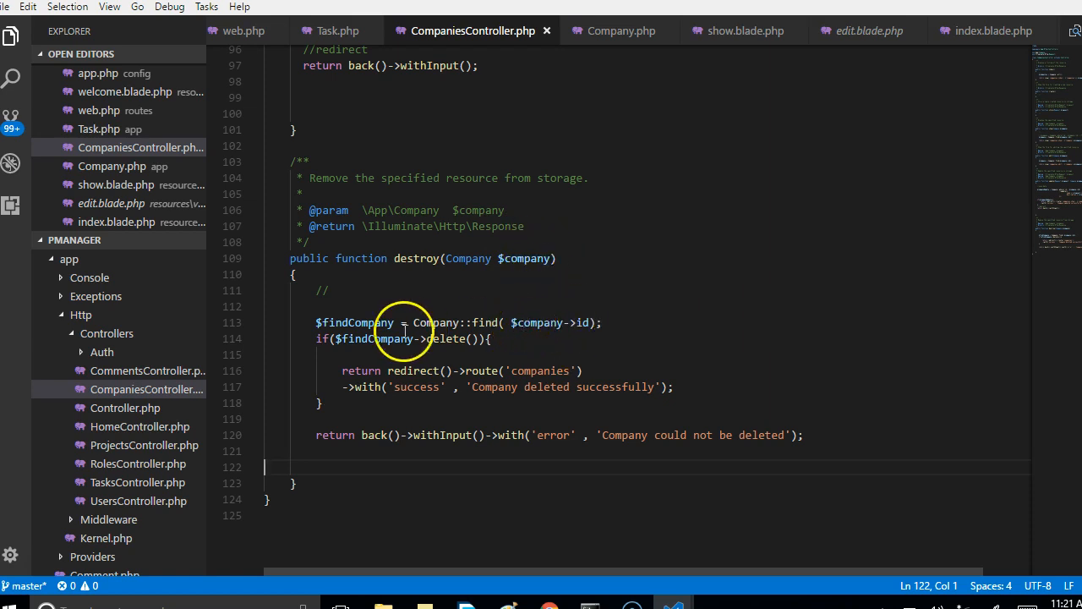
pyautogui.doubleClick(354, 322)
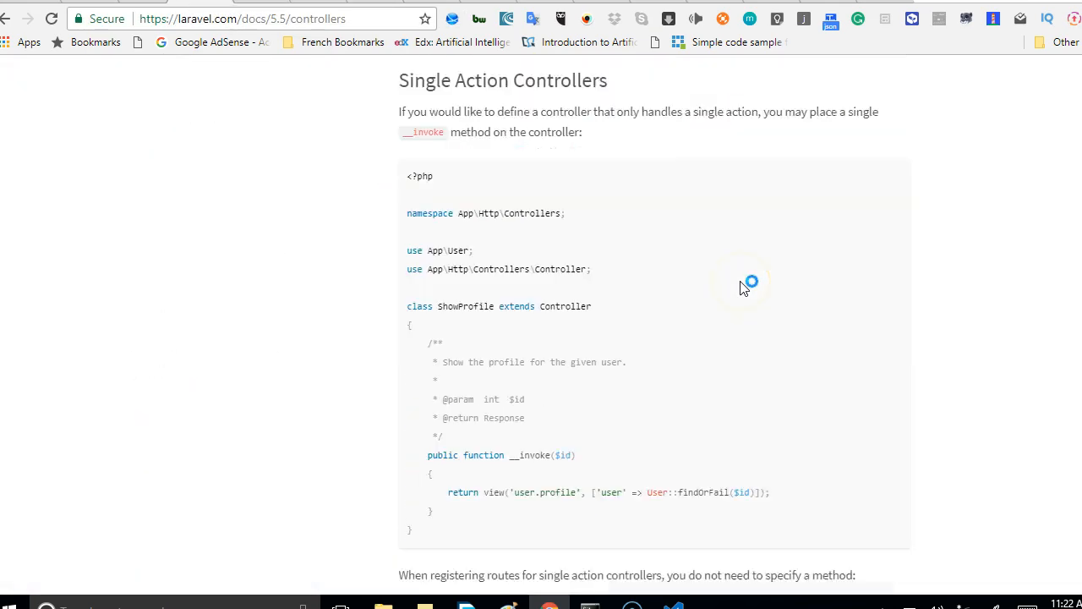
# Find the resource controller actions table in the docs and select the photos.index route name
pyautogui.scroll(-3)
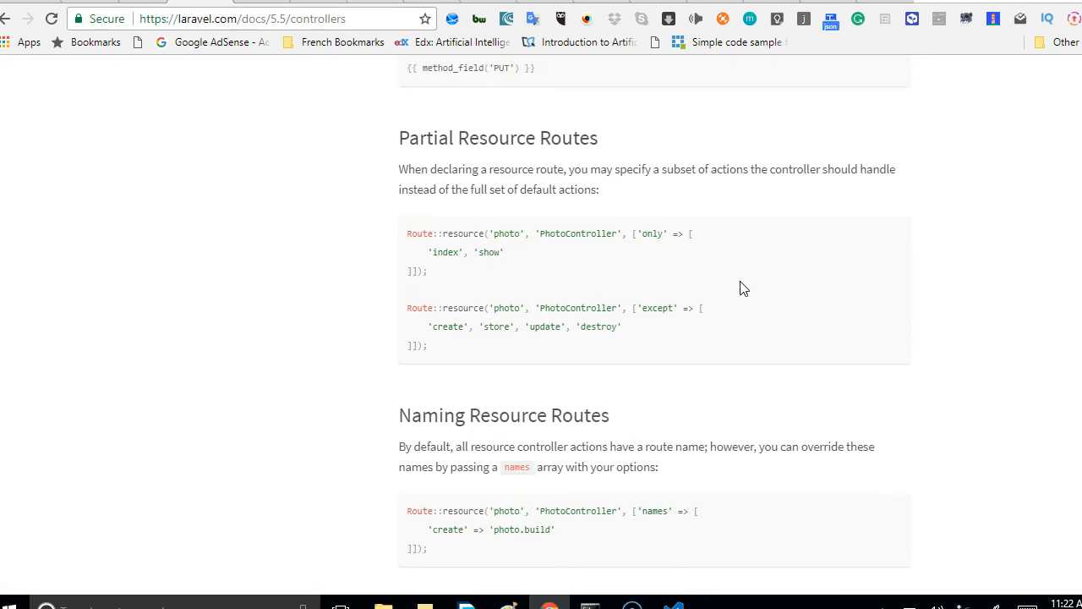
pyautogui.scroll(3)
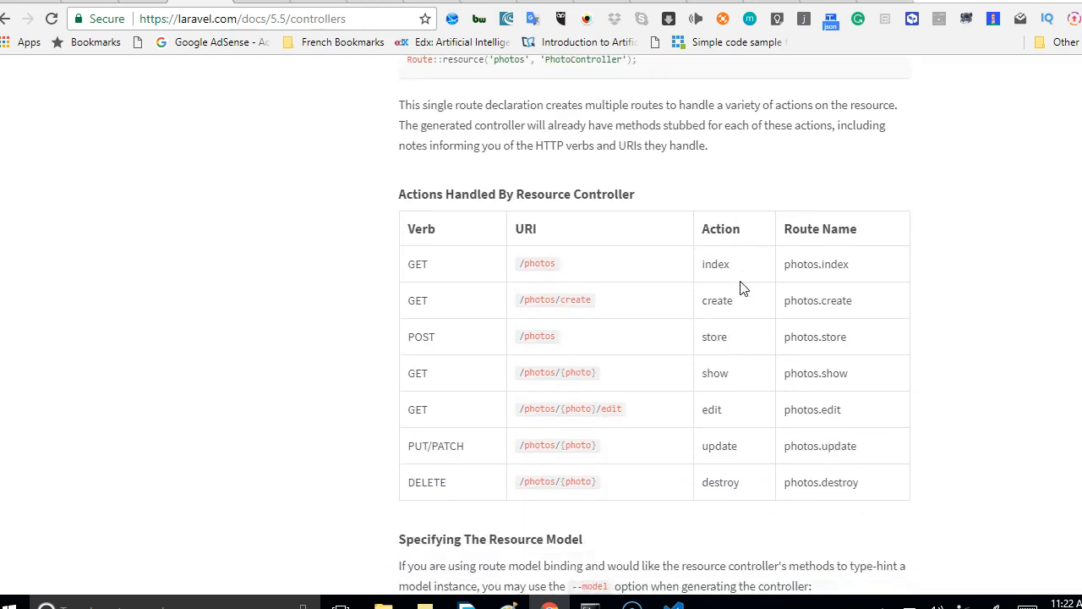
pyautogui.scroll(-3)
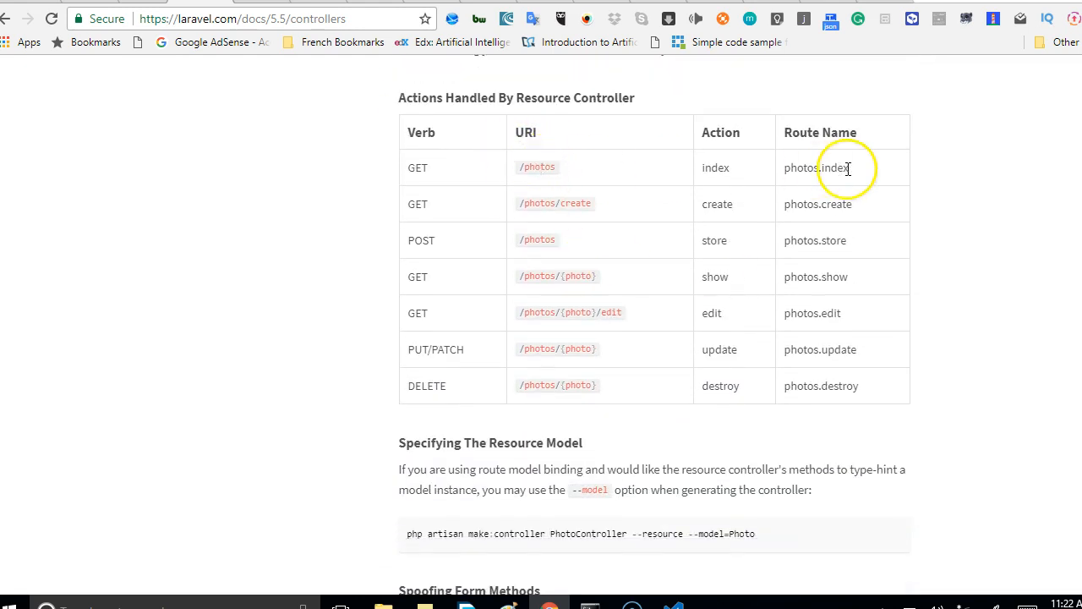
pyautogui.doubleClick(835, 167)
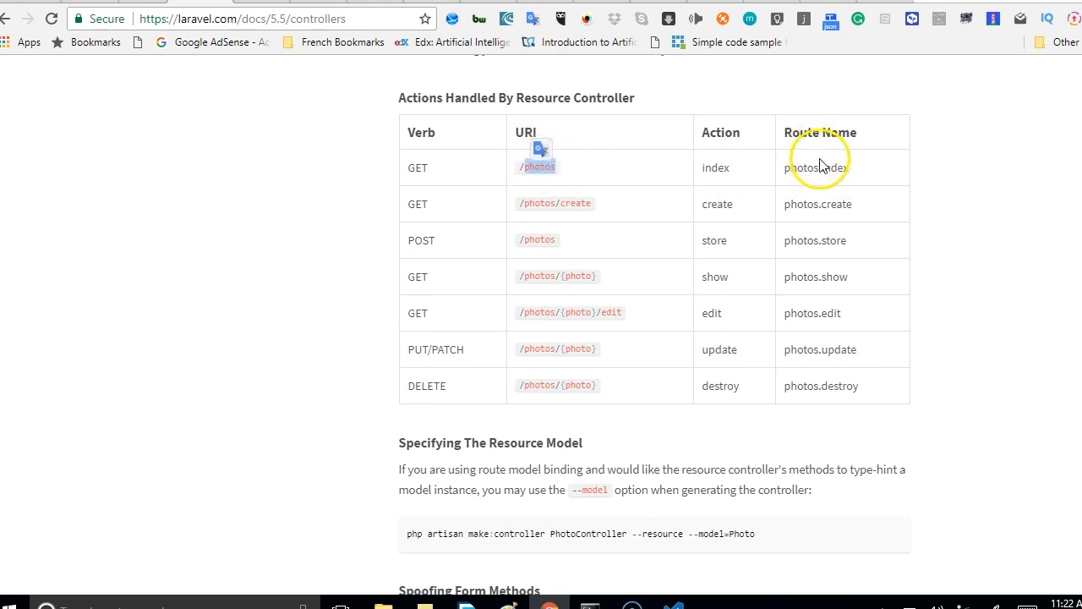
pyautogui.doubleClick(800, 168)
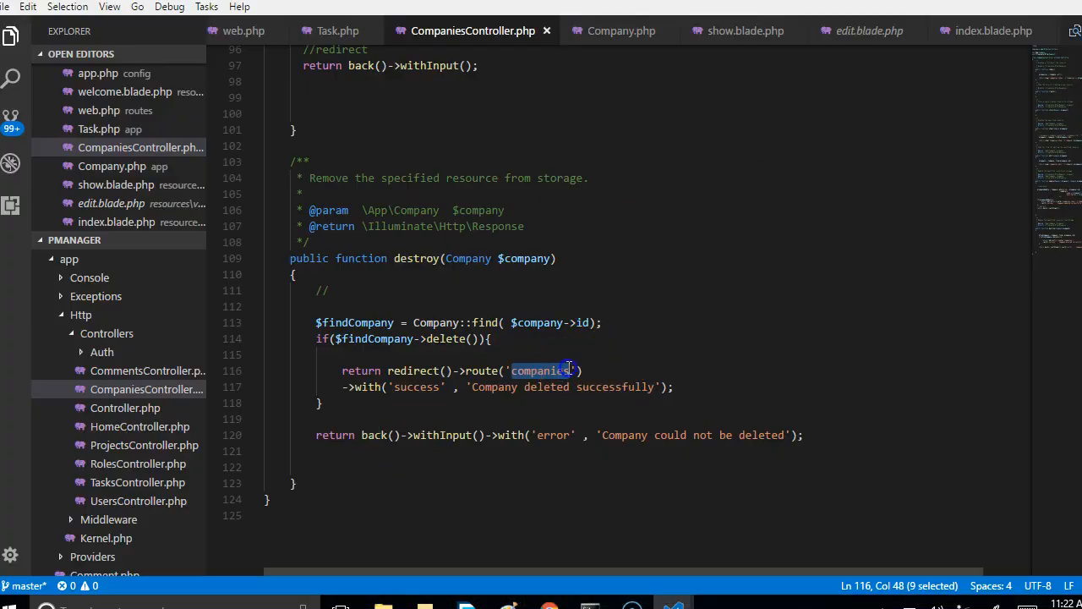
# Change the redirect to route('companies.index'), add a //redirect comment, and select 'deleted' in the error message
pyautogui.write('.index')
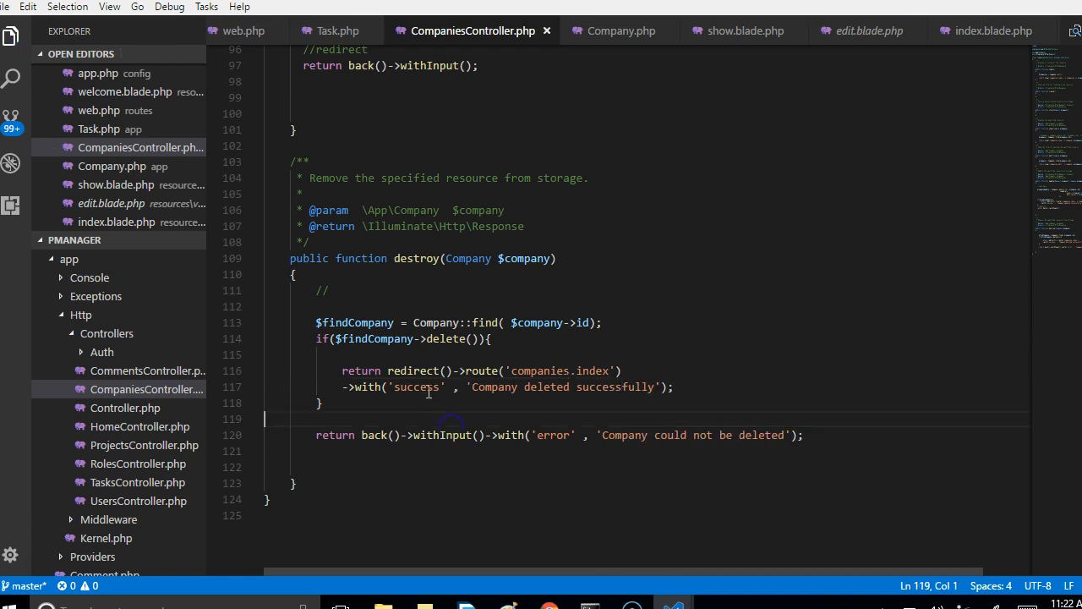
pyautogui.write('//r')
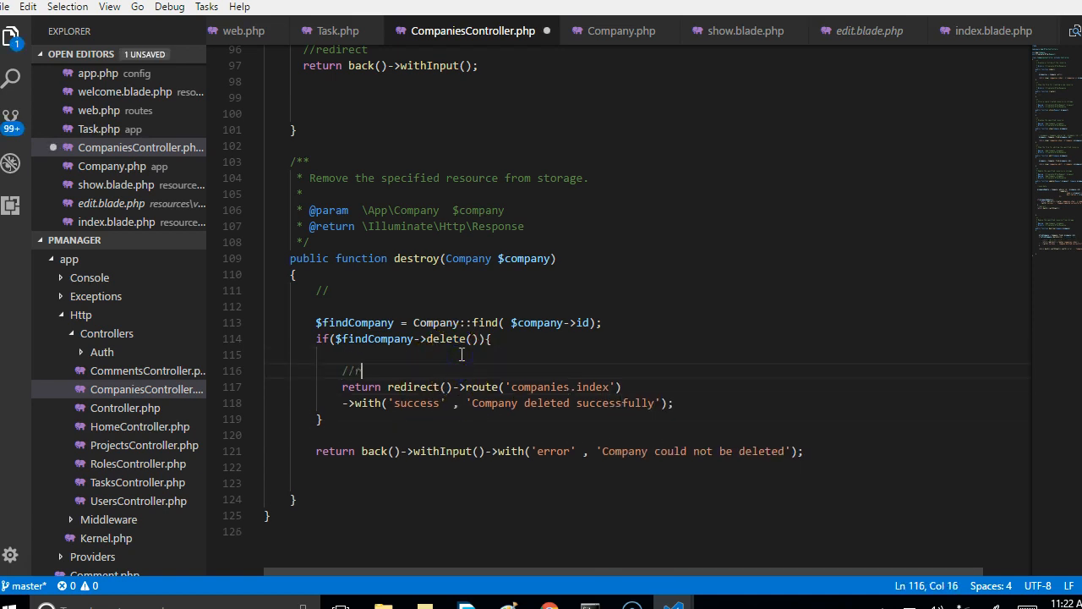
pyautogui.write('edirect')
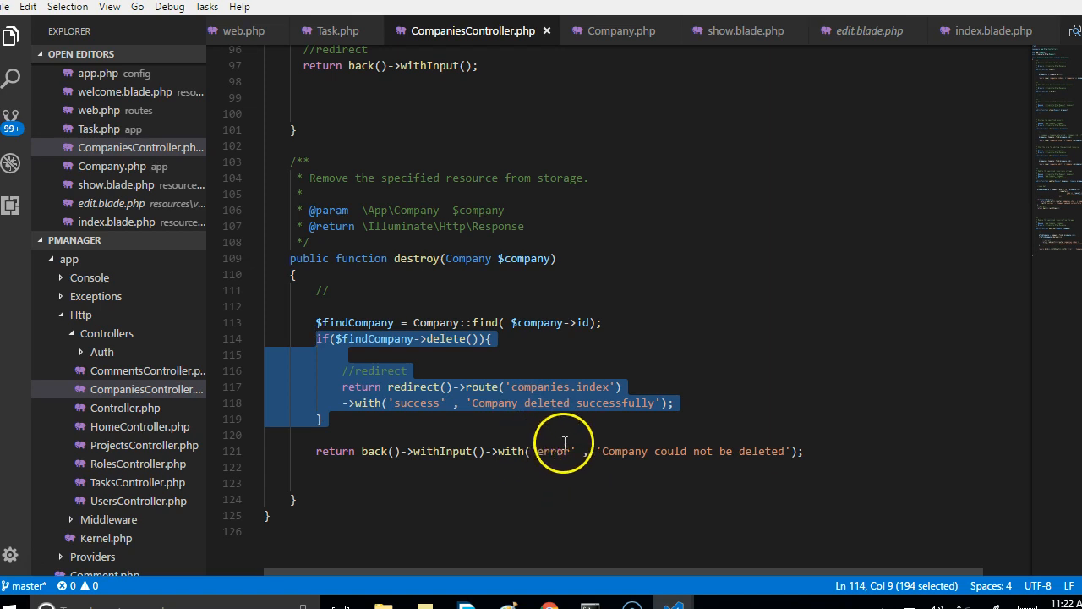
pyautogui.moveTo(726, 457)
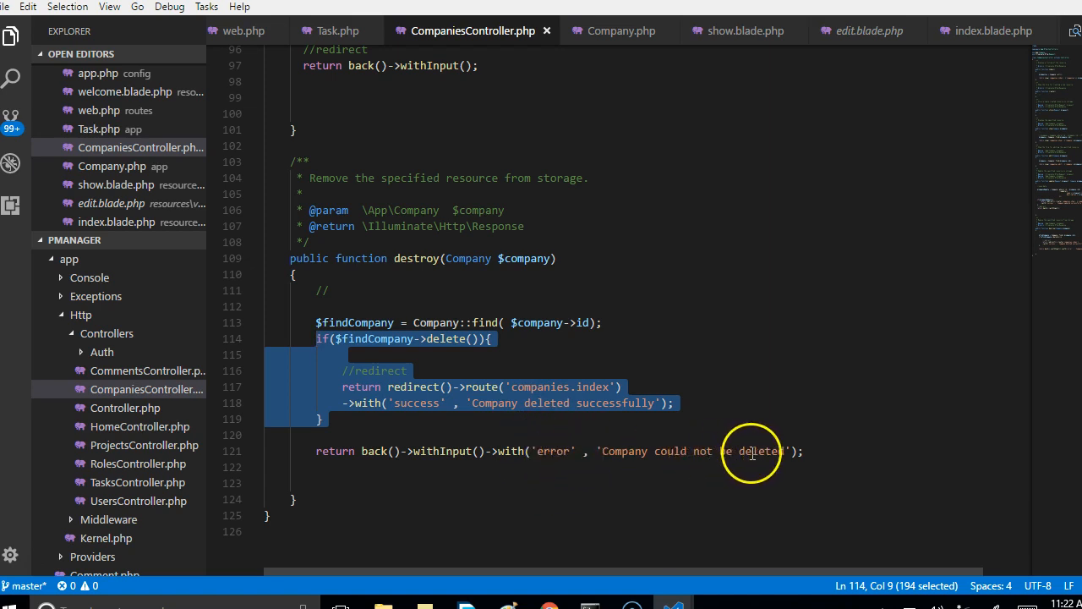
pyautogui.click(591, 451)
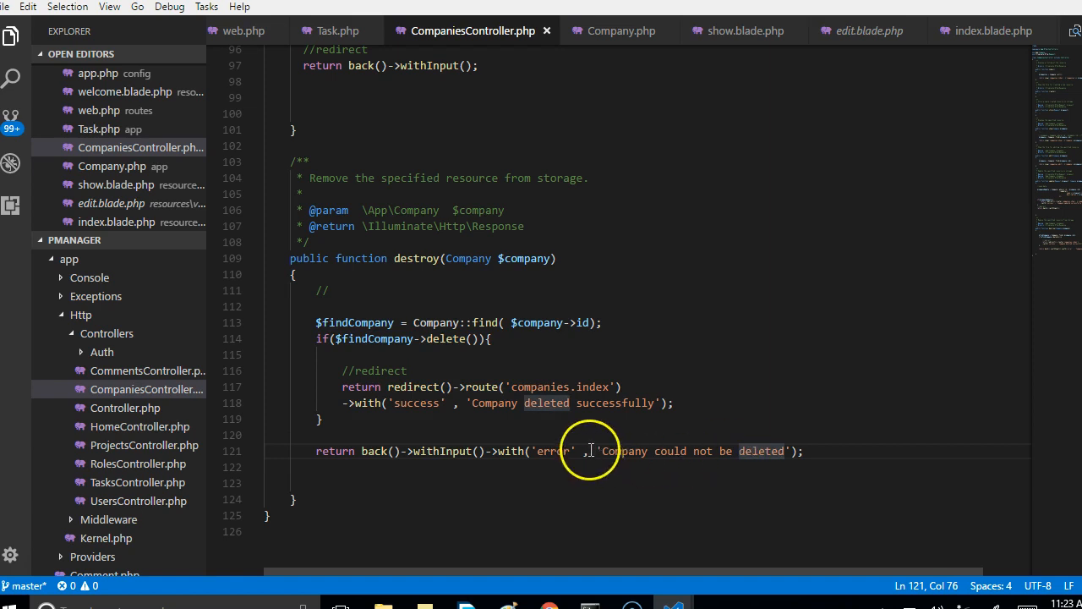
pyautogui.doubleClick(554, 450)
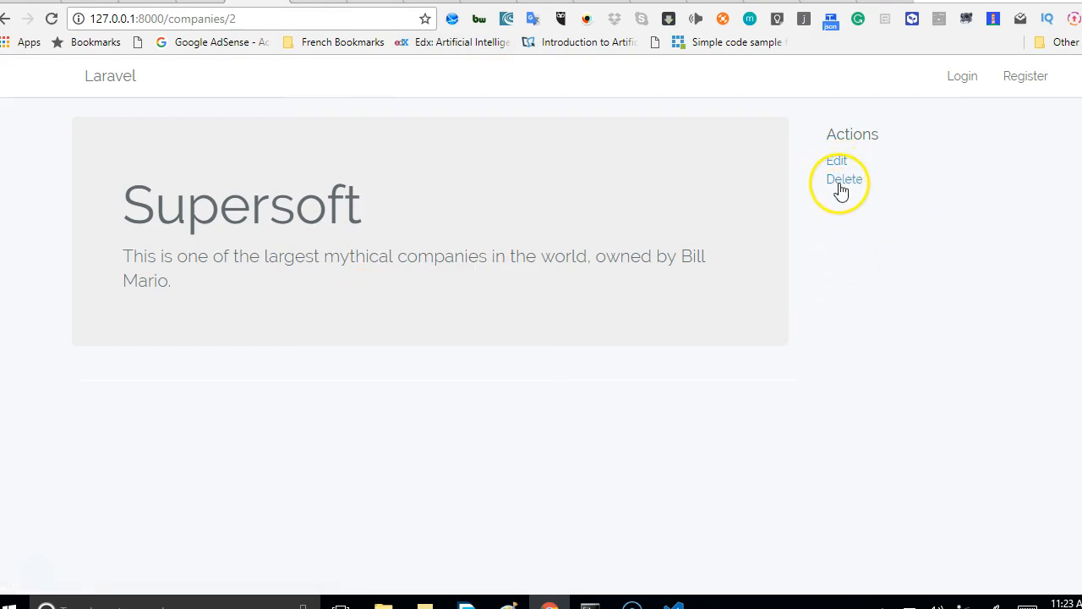
# Delete the Supersoft company from its page and confirm with OK
pyautogui.click(843, 179)
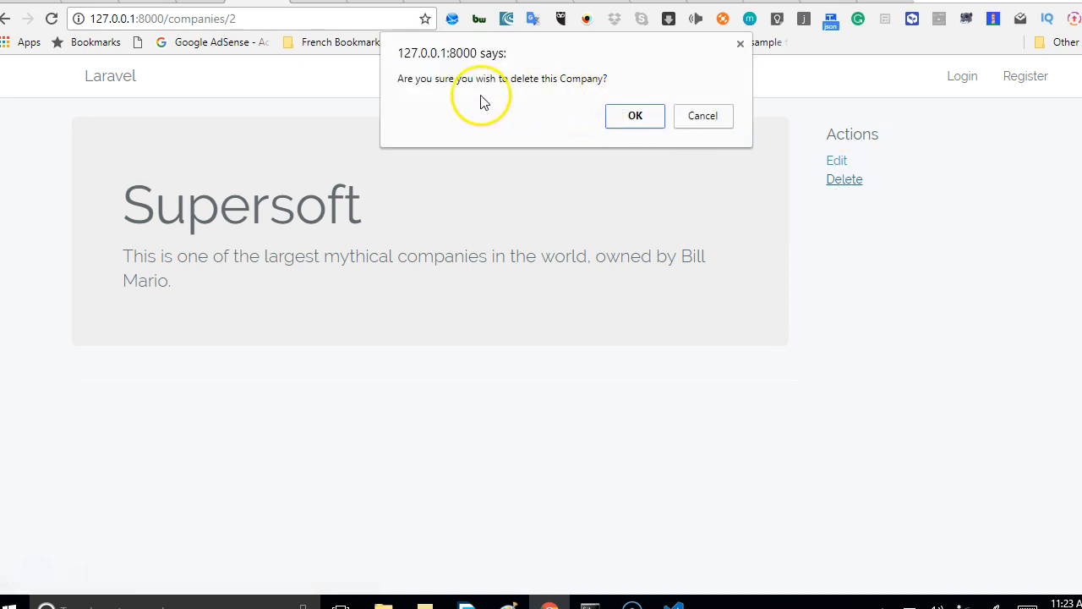
pyautogui.moveTo(617, 588)
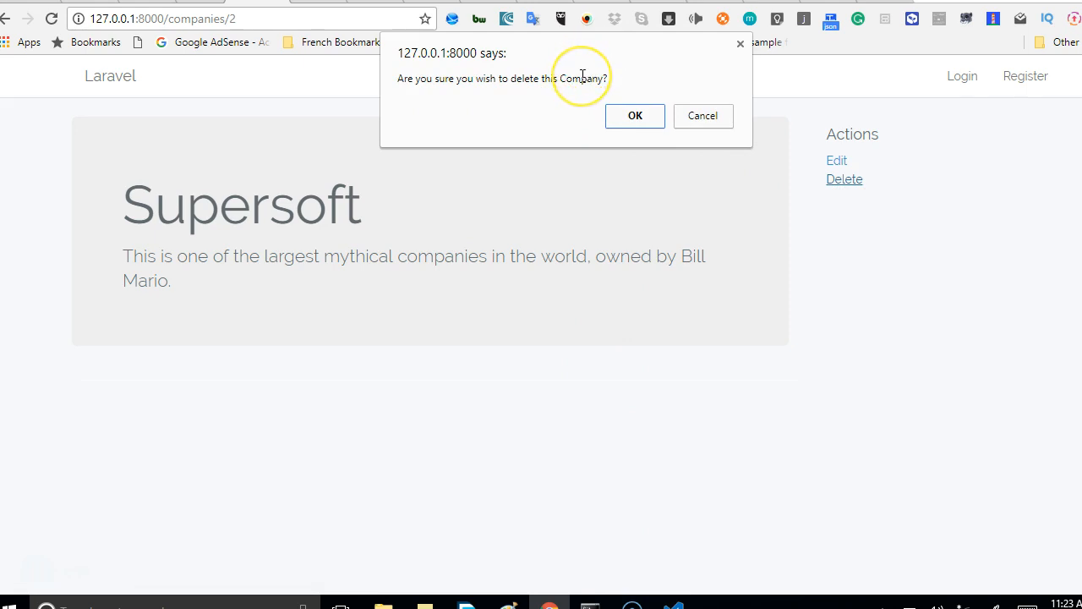
pyautogui.doubleClick(581, 77)
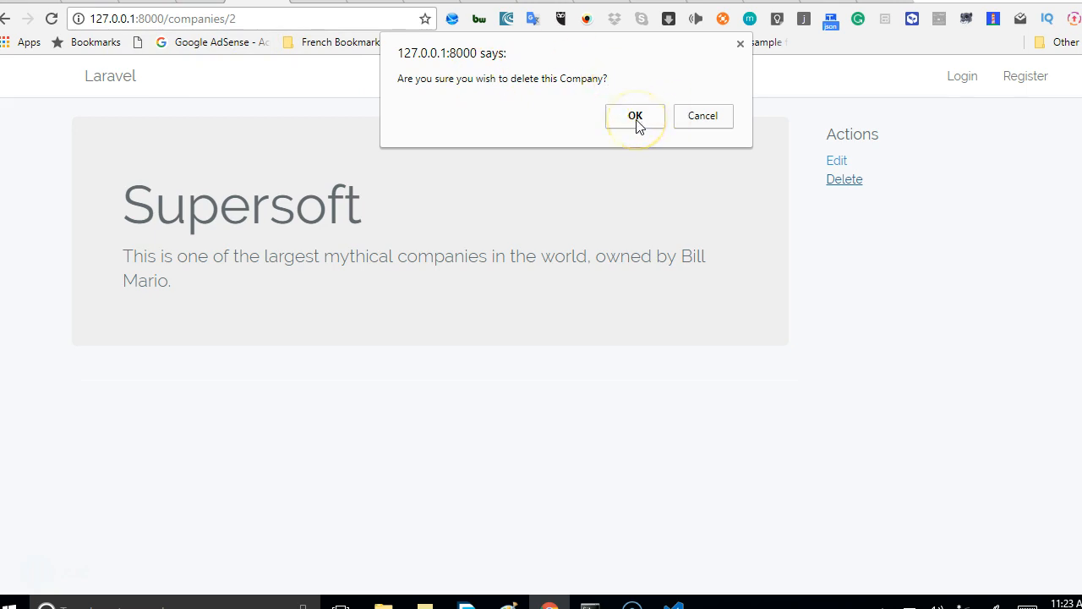
pyautogui.click(634, 116)
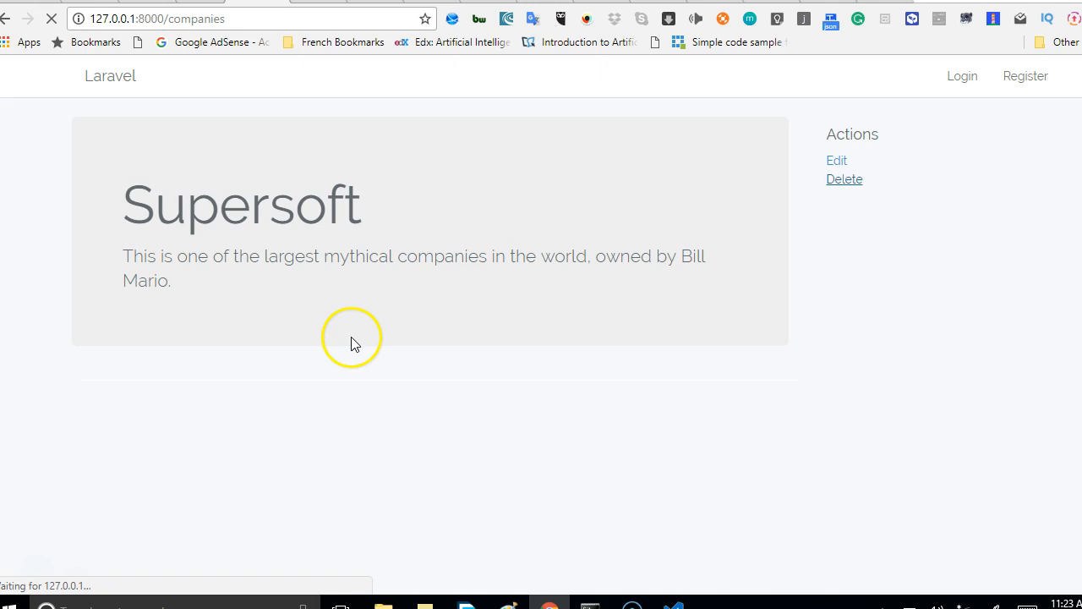
pyautogui.click(844, 179)
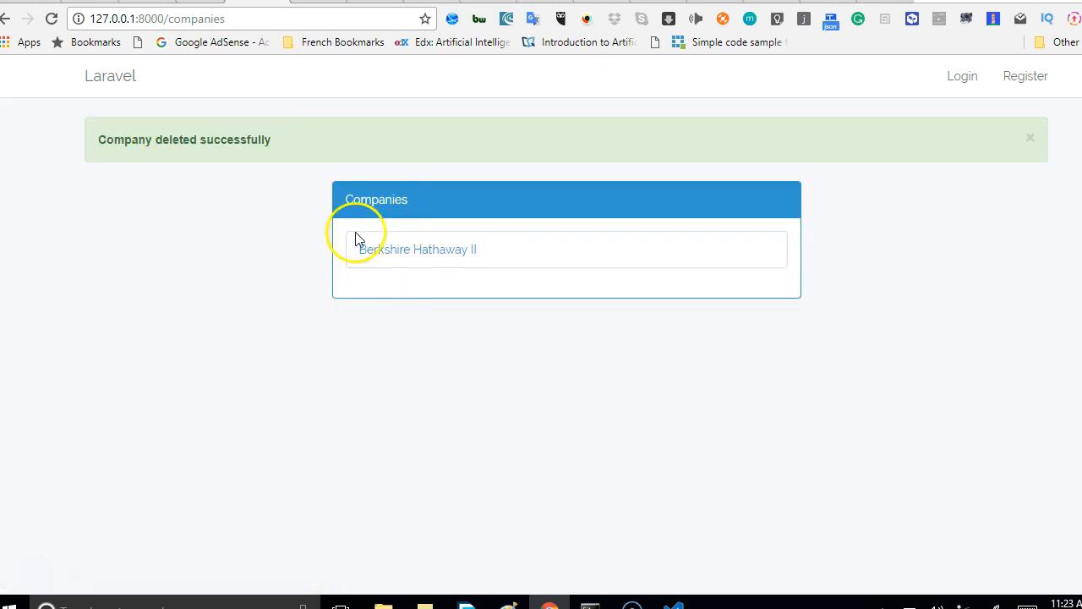
pyautogui.moveTo(340, 294)
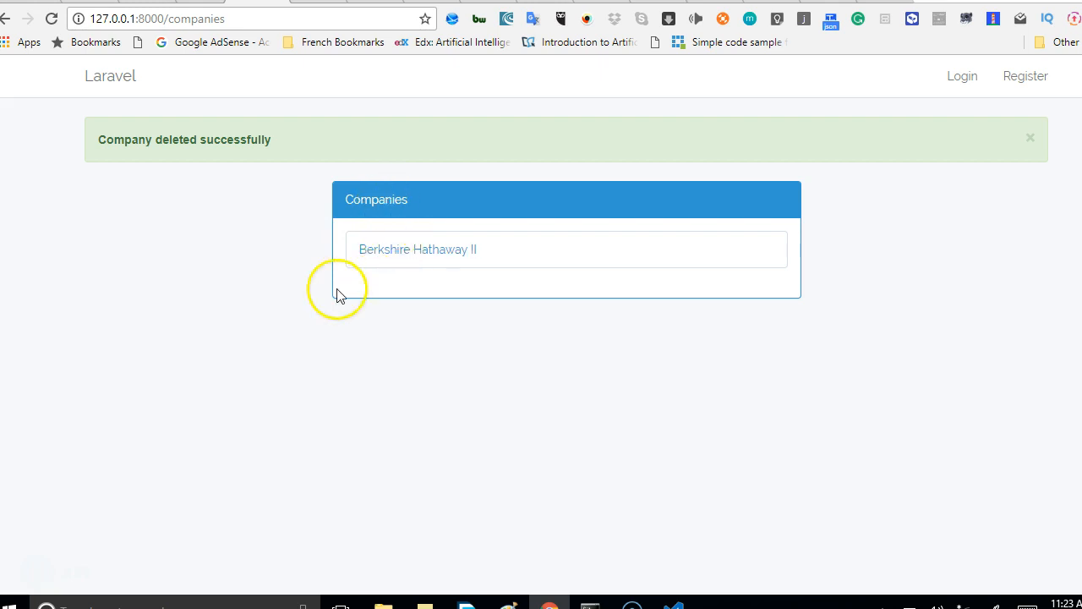
pyautogui.moveTo(461, 249)
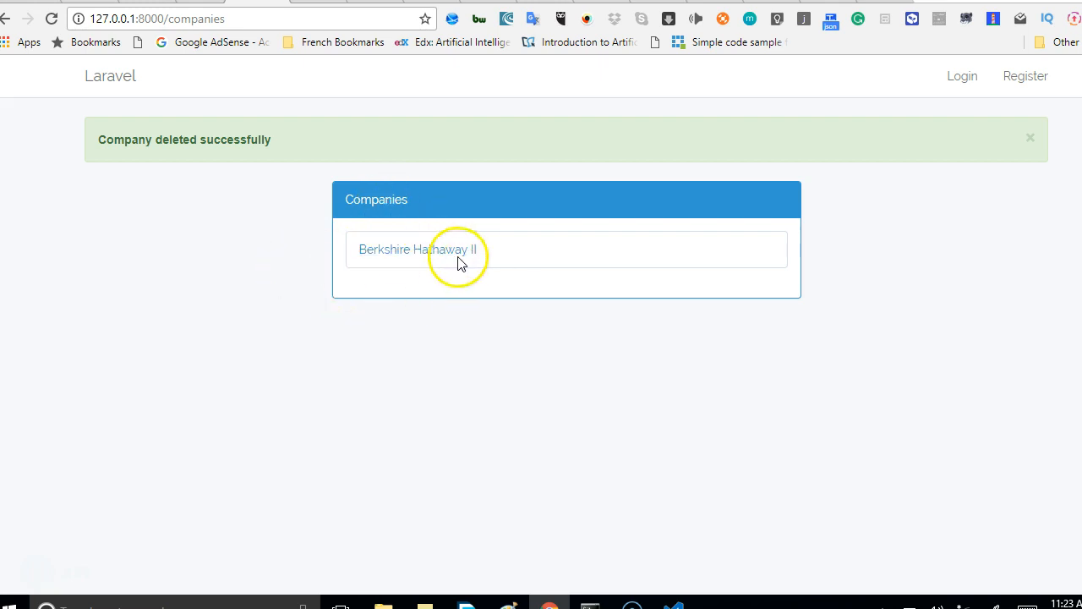
pyautogui.moveTo(468, 303)
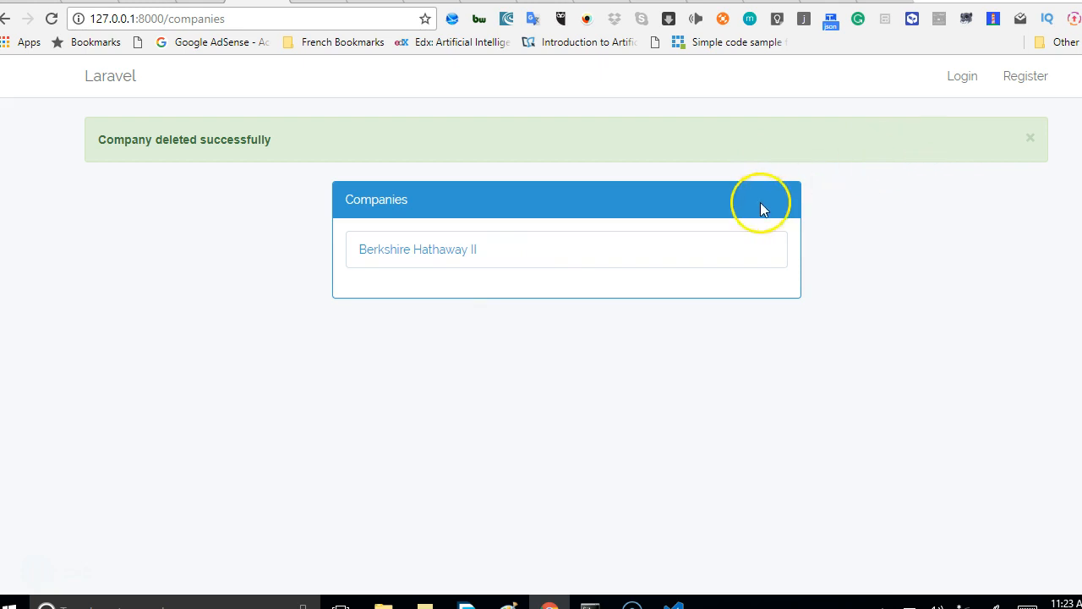
pyautogui.moveTo(564, 393)
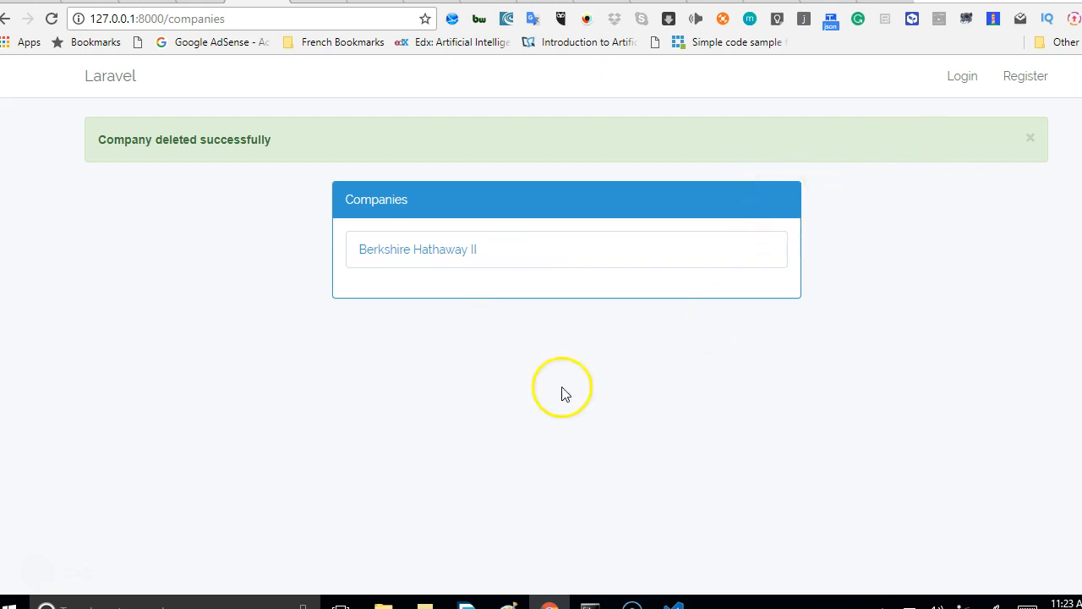
pyautogui.moveTo(627, 421)
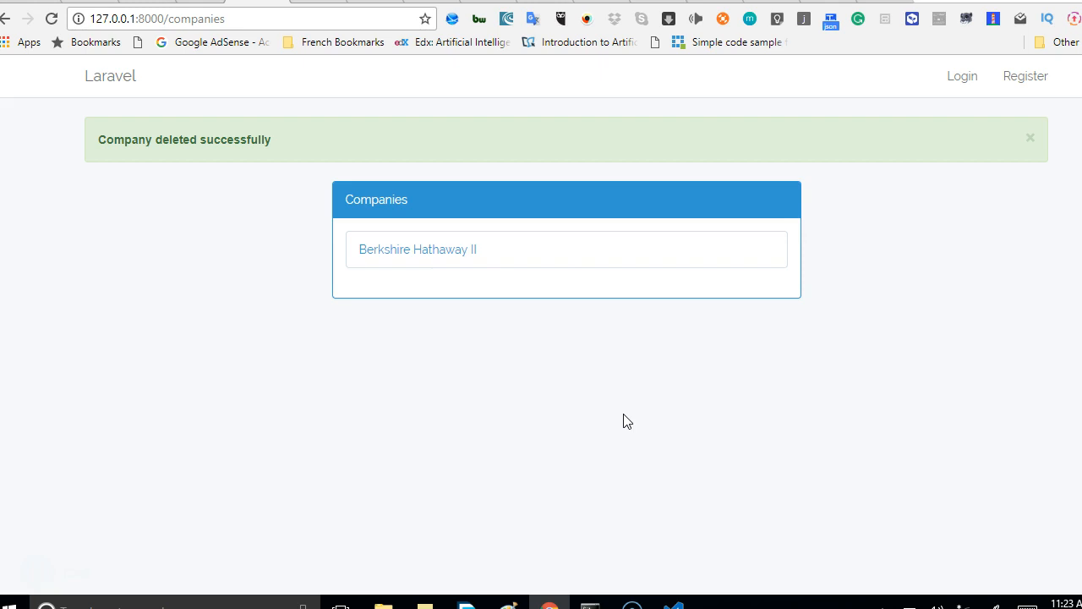
pyautogui.click(638, 356)
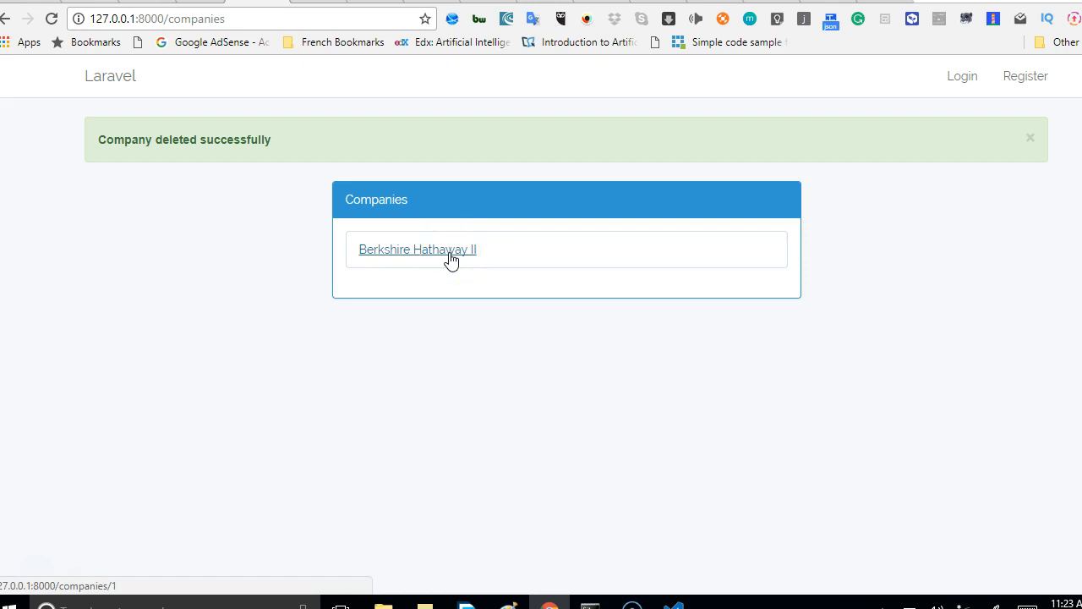
# Open Berkshire Hathaway II and its Edit form, then go back to the company page
pyautogui.click(416, 248)
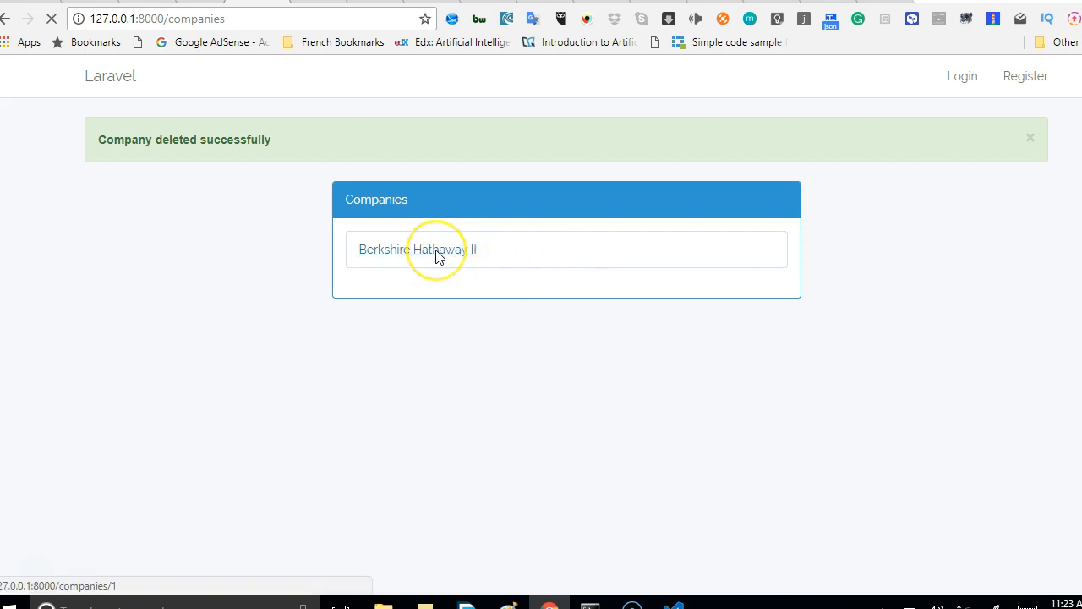
pyautogui.click(417, 249)
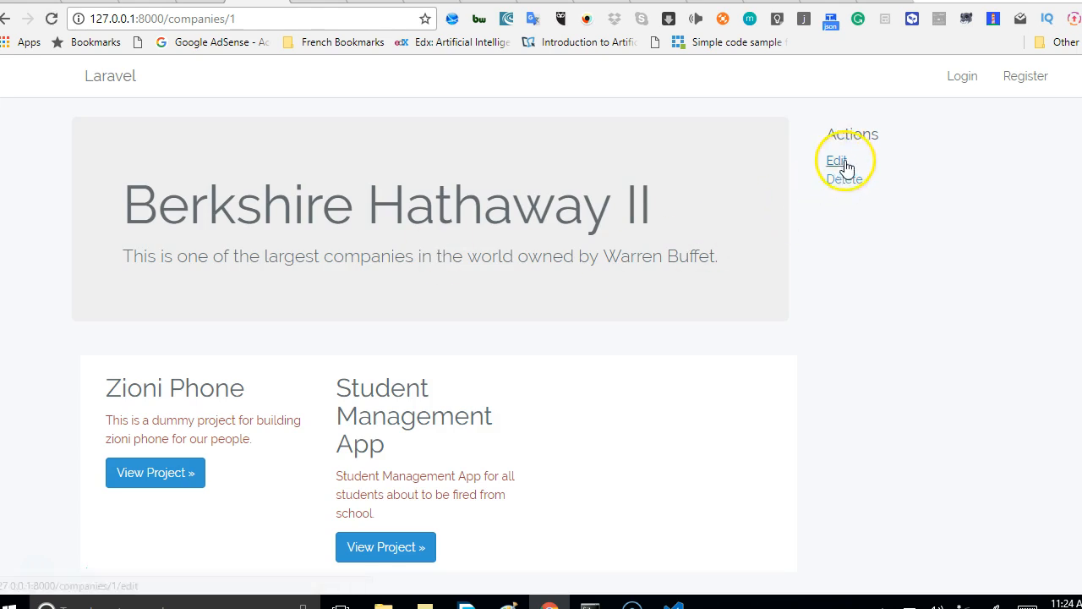
pyautogui.click(836, 161)
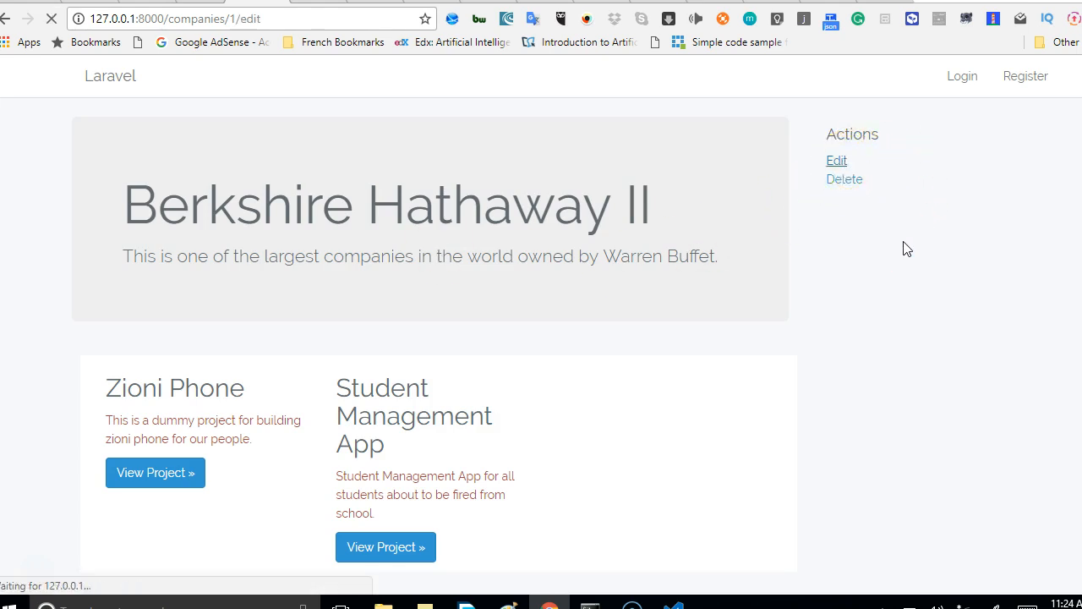
pyautogui.click(836, 160)
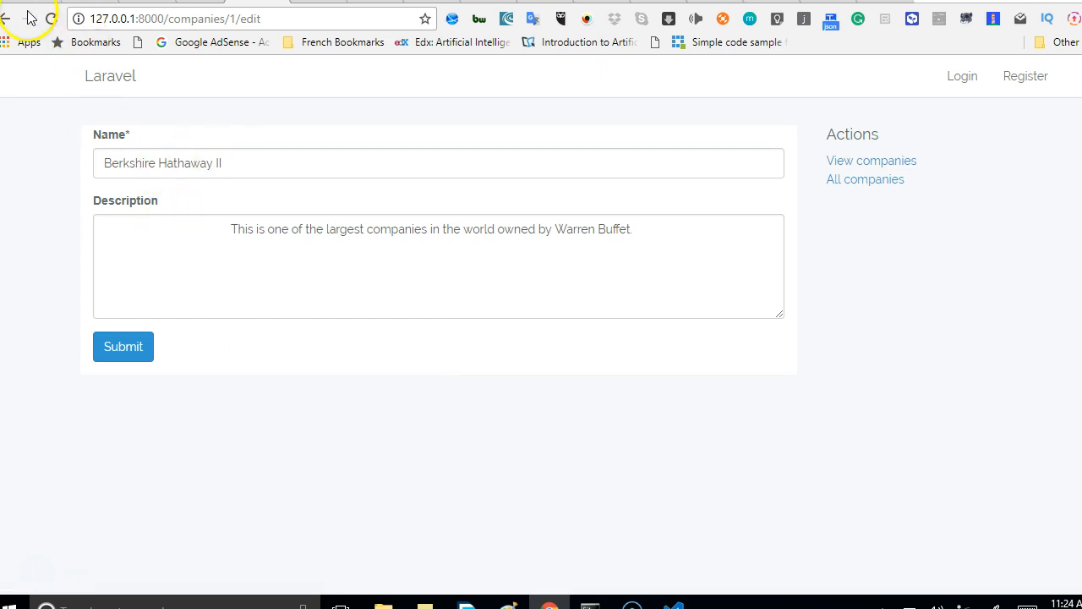
pyautogui.click(122, 347)
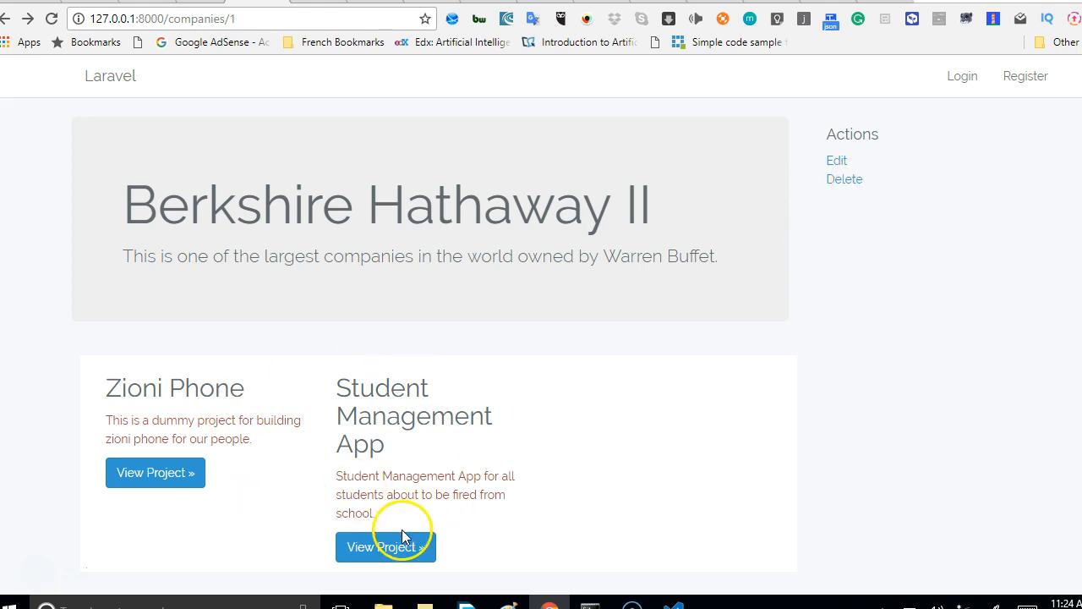
pyautogui.moveTo(592, 492)
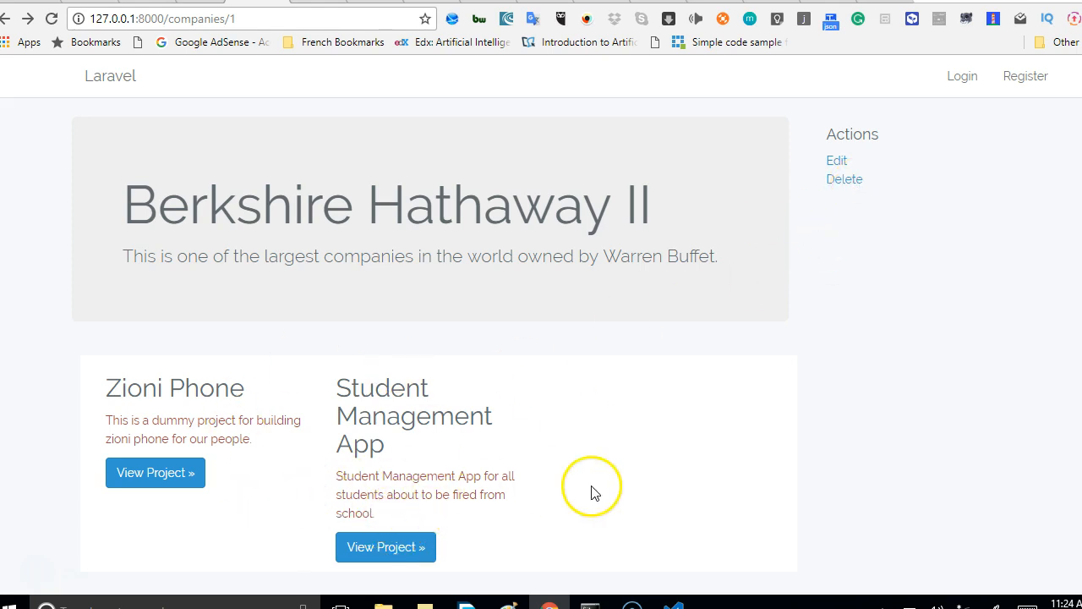
pyautogui.moveTo(38, 571)
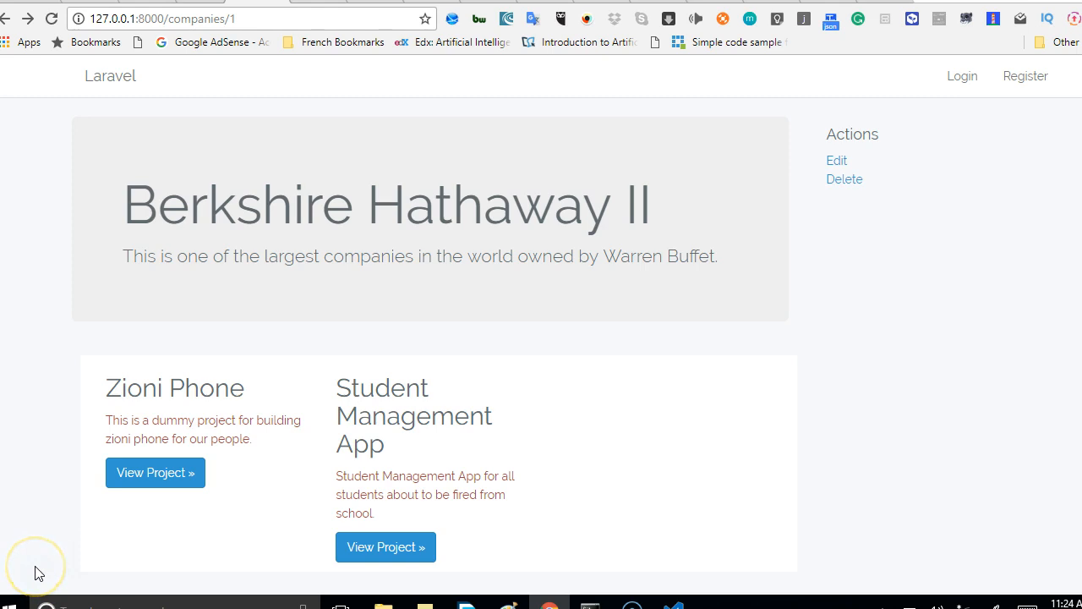